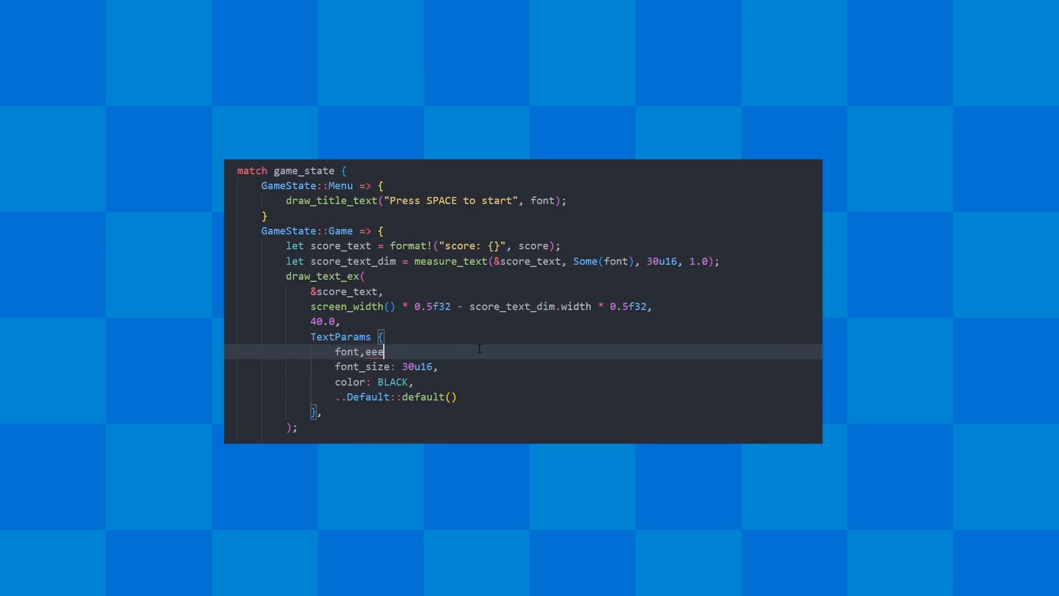
# Step: Type stray characters 'eeqweqwe123' and '125r23 45451%/457' after font, with no mode switch
pyautogui.write('eeqweqwe123')
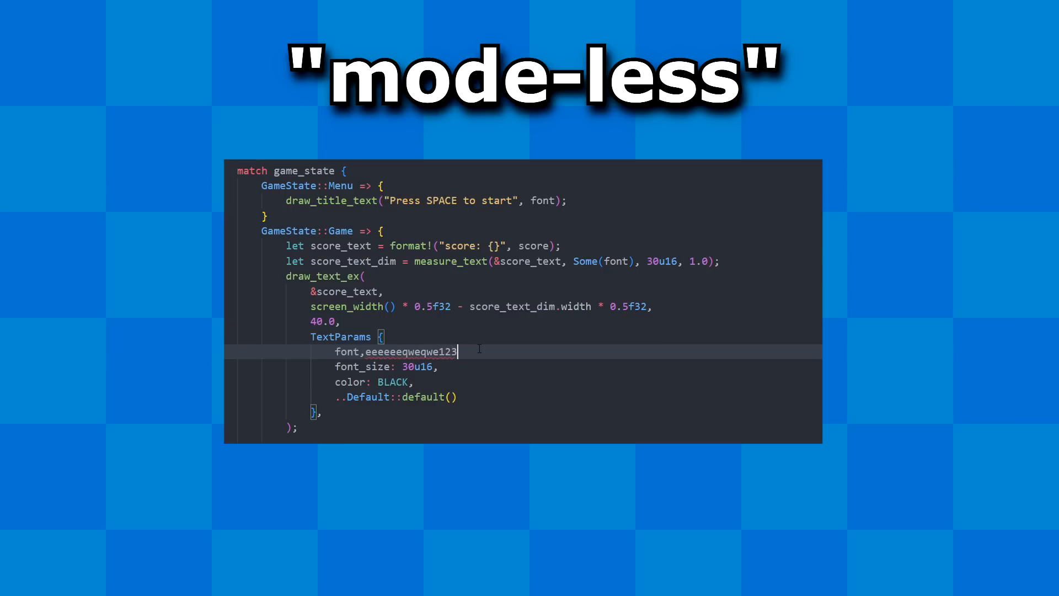
pyautogui.write('125r23 45451%/457')
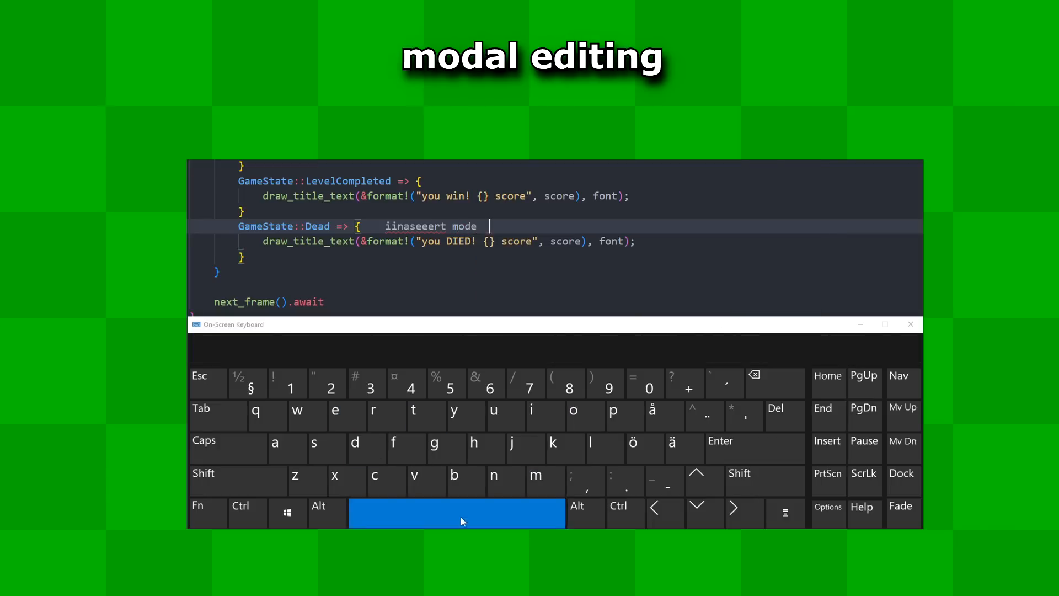
# Step: Add a space after 'iinaseeert' on the Dead arm line via the on-screen spacebar
pyautogui.click(511, 450)
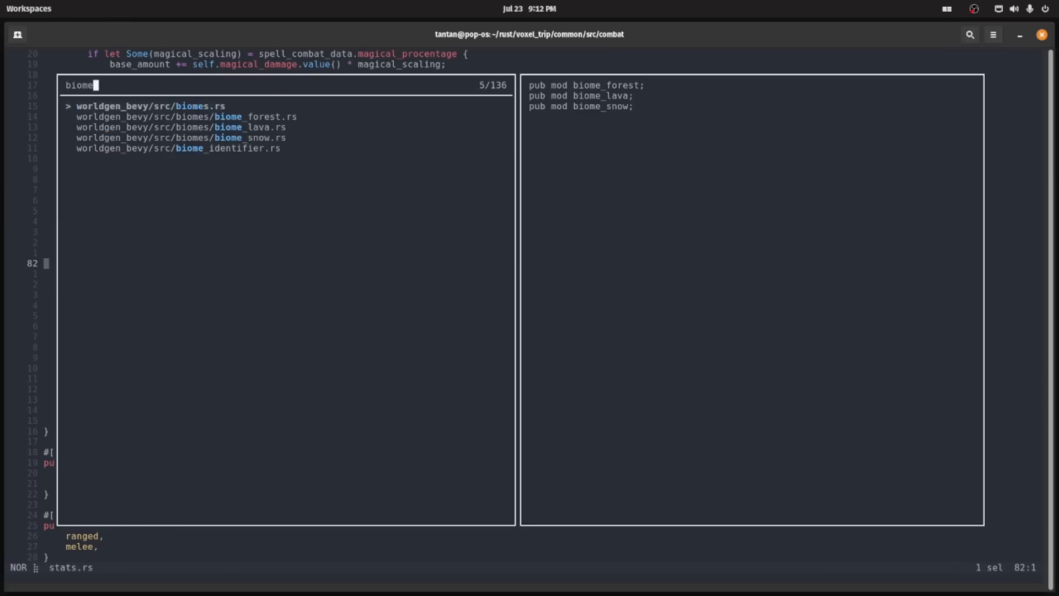
# Step: Filter the Helix file picker on 'stats' so common/src/combat/stats.rs tops the list
pyautogui.write('stats')
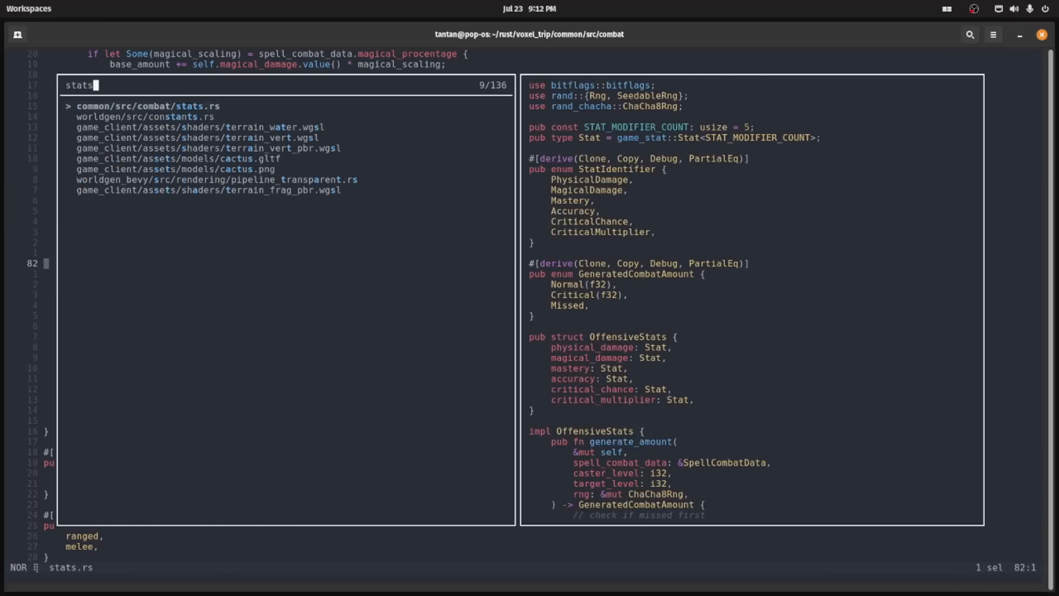